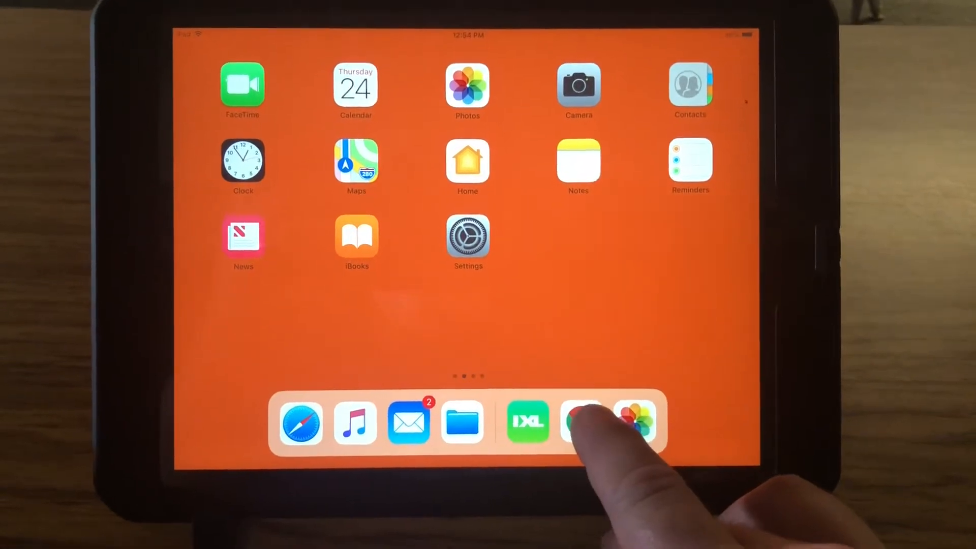
Launch Chrome from the dock so the Mavin Cloud sign-in page loads
left_click(582, 421)
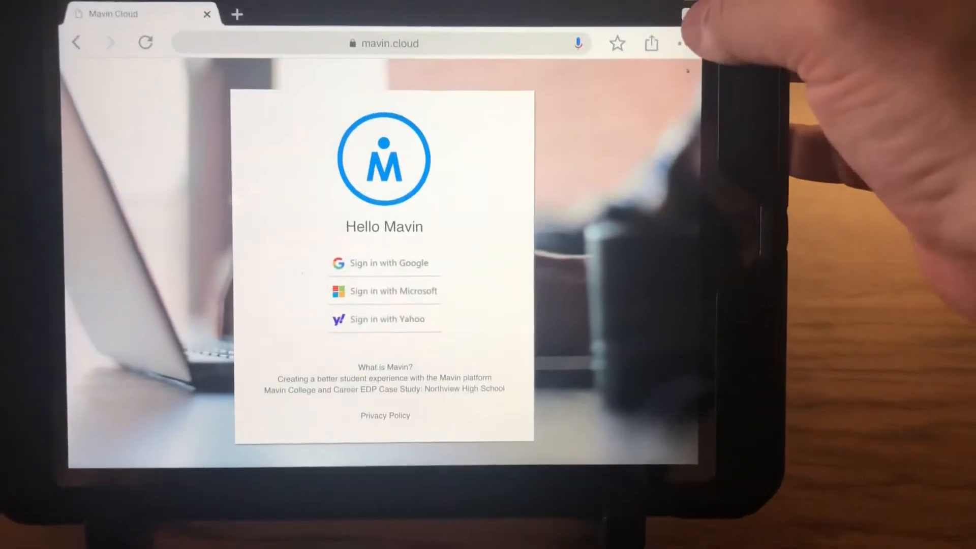
Reload mavin.cloud via the browser menu and choose Sign in with Google
left_click(678, 43)
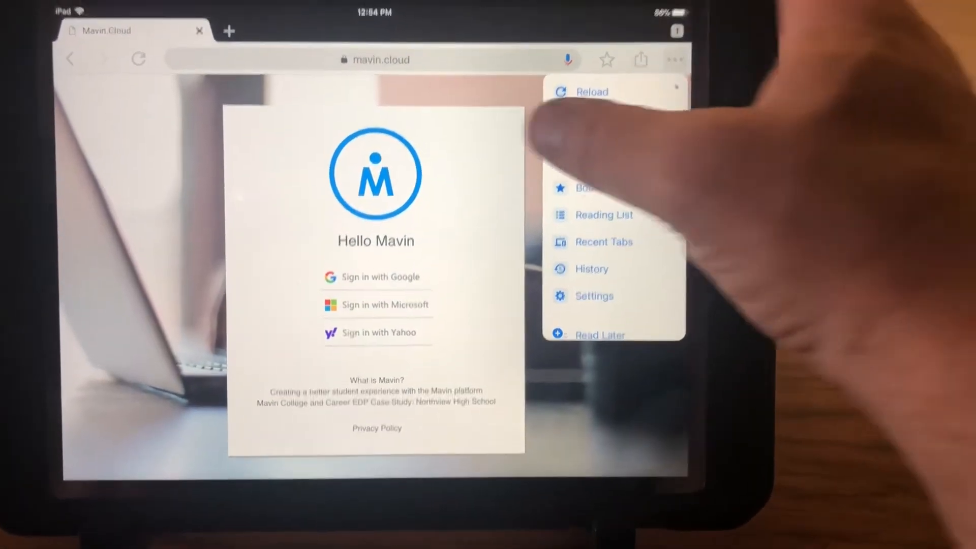
left_click(374, 60)
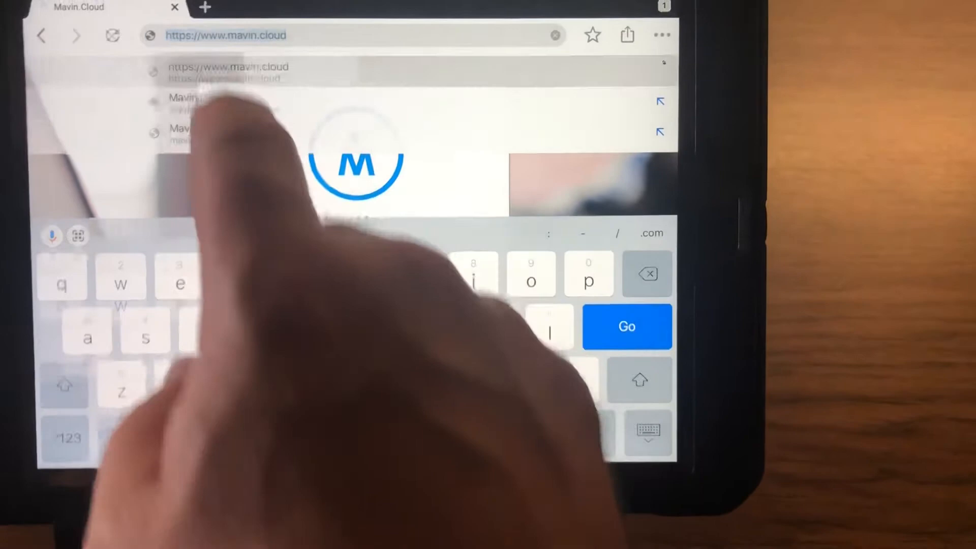
left_click(626, 327)
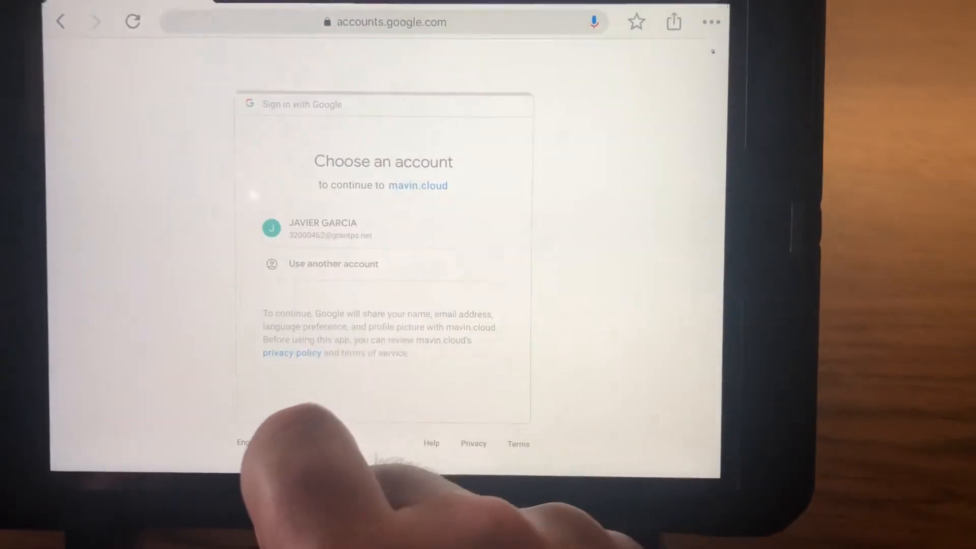
Pick the listed Google account, enter its password and continue to the Scribe To Do list
left_click(322, 227)
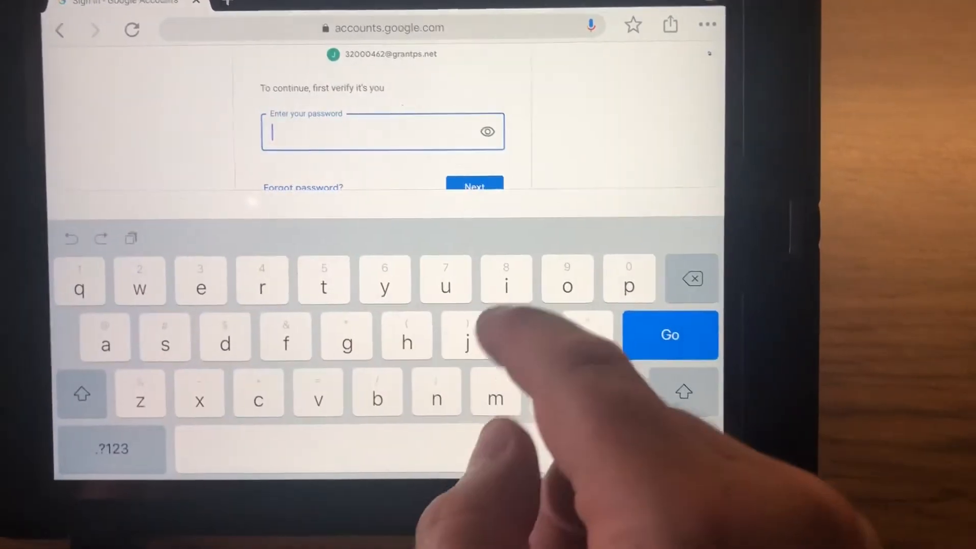
type("p")
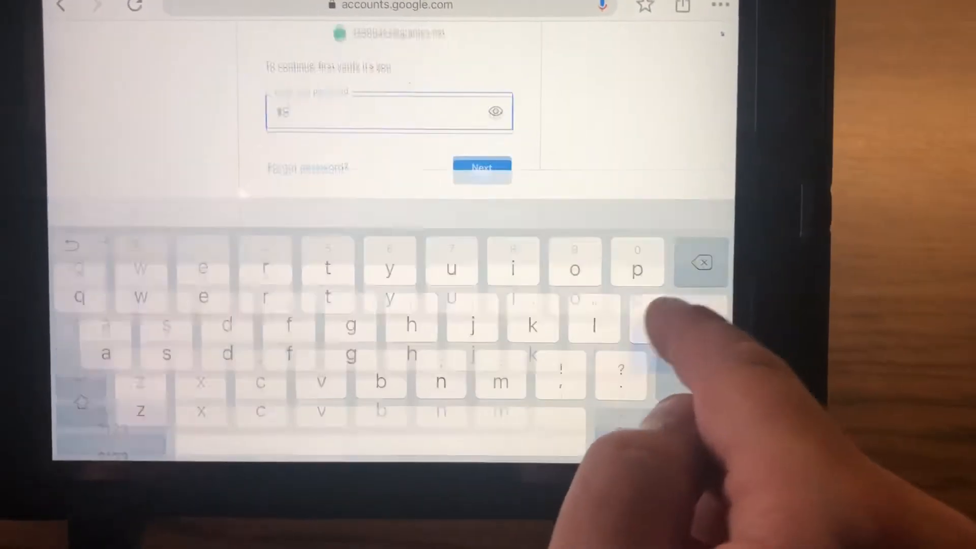
left_click(482, 168)
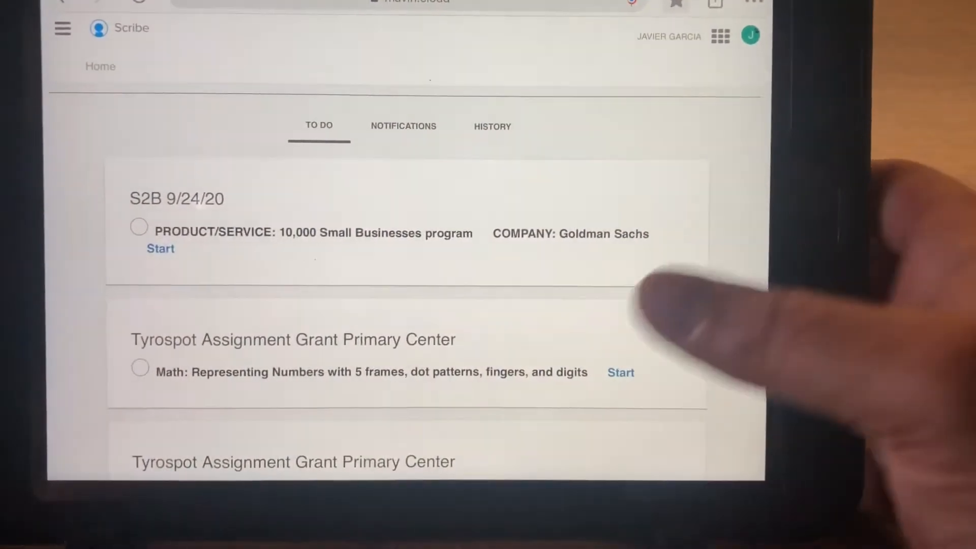
Scroll the To Do list until the in-progress Lectura card marked Continue is visible
scroll("down", 3)
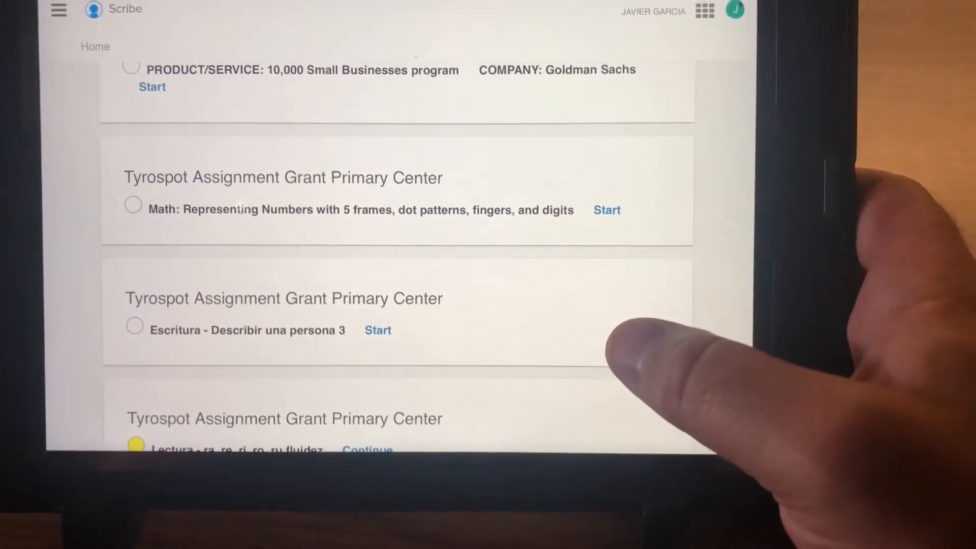
scroll("down", 3)
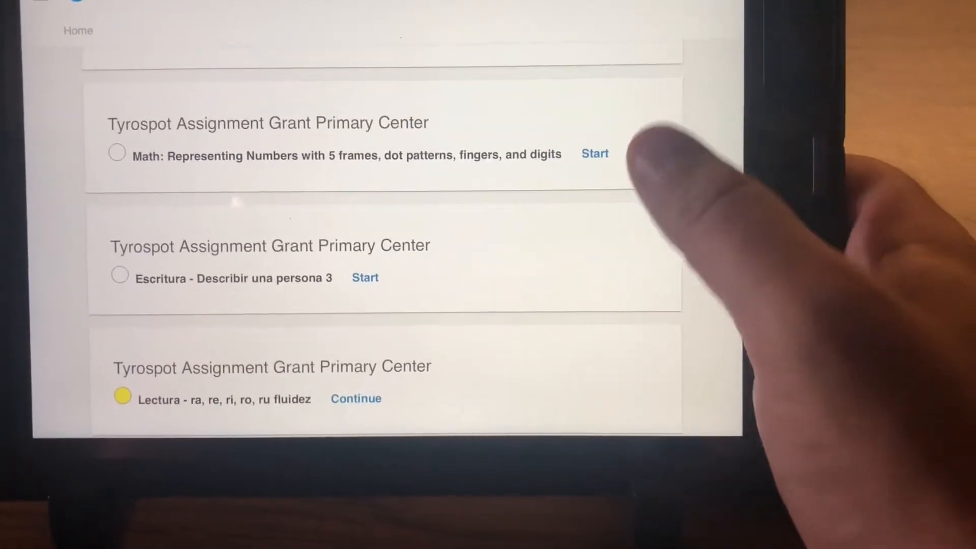
scroll("up", 3)
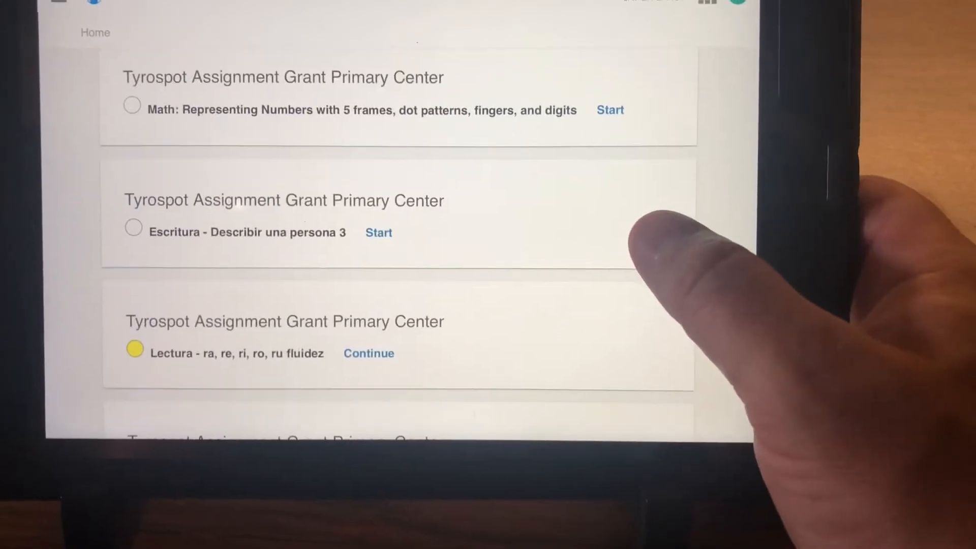
scroll("up", 3)
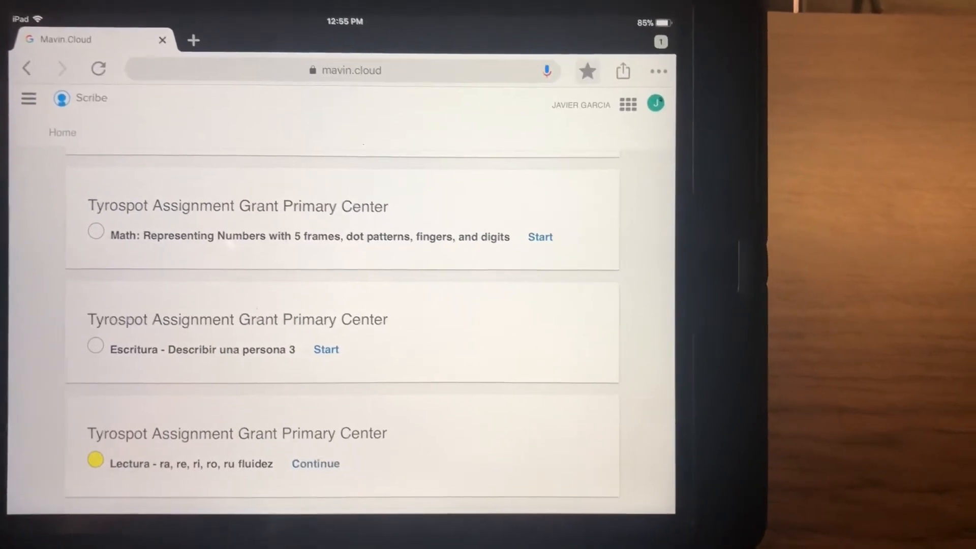
Resume the Lectura fluidez assignment and read Meta, Horario, Learning Target and Daily Agenda down to the quiz
left_click(316, 464)
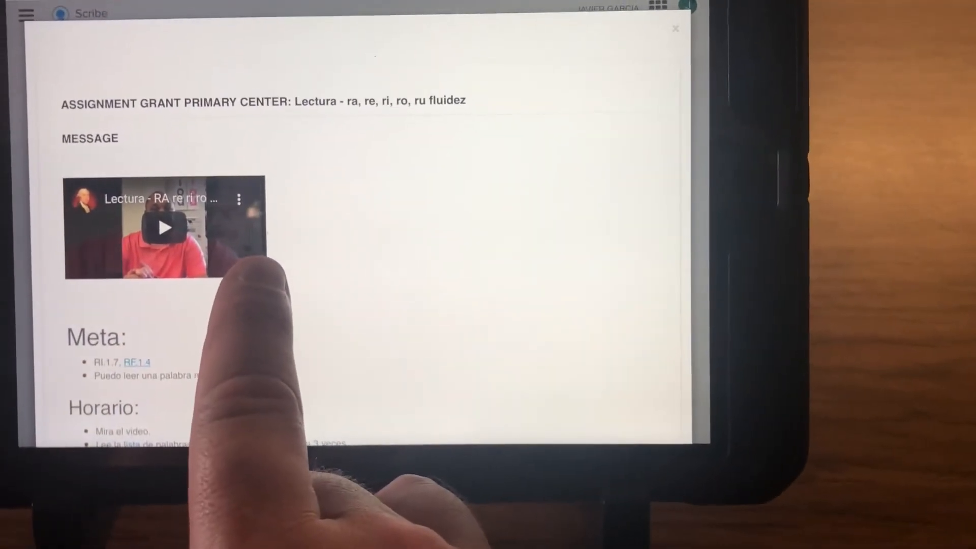
scroll("down", 3)
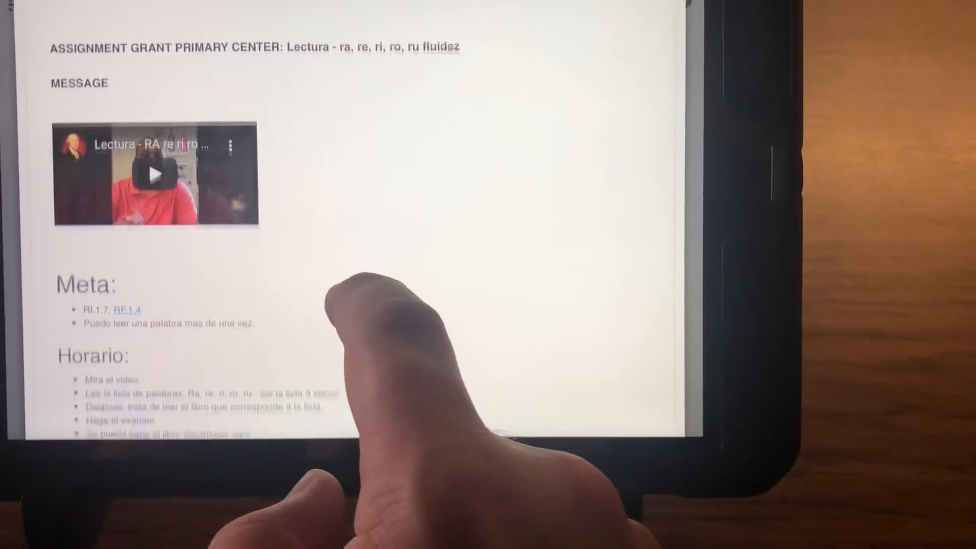
scroll("down", 3)
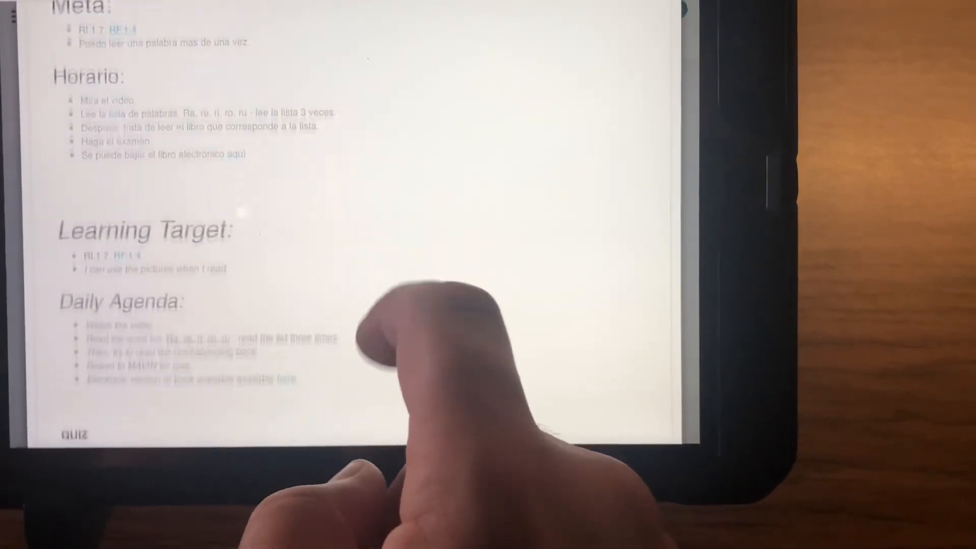
scroll("down", 3)
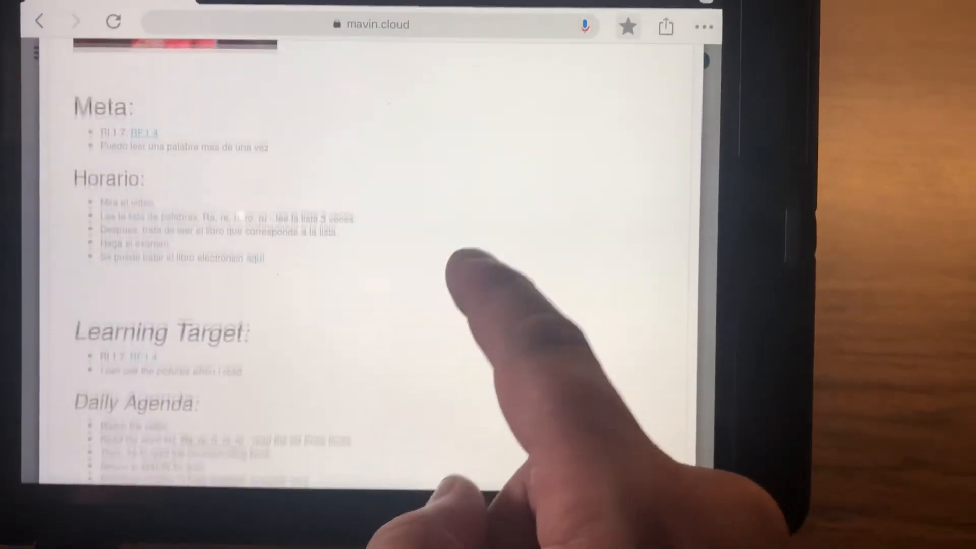
scroll("down", 3)
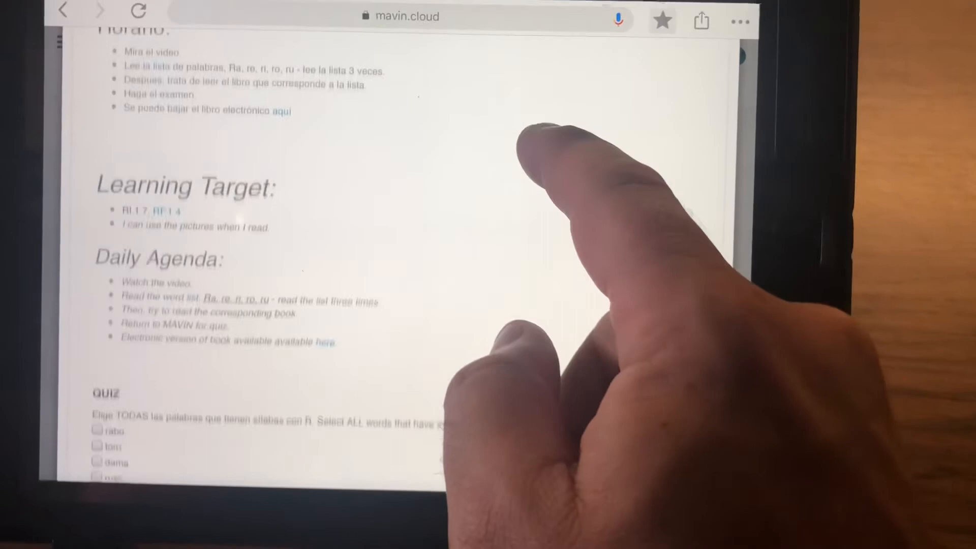
scroll("down", 3)
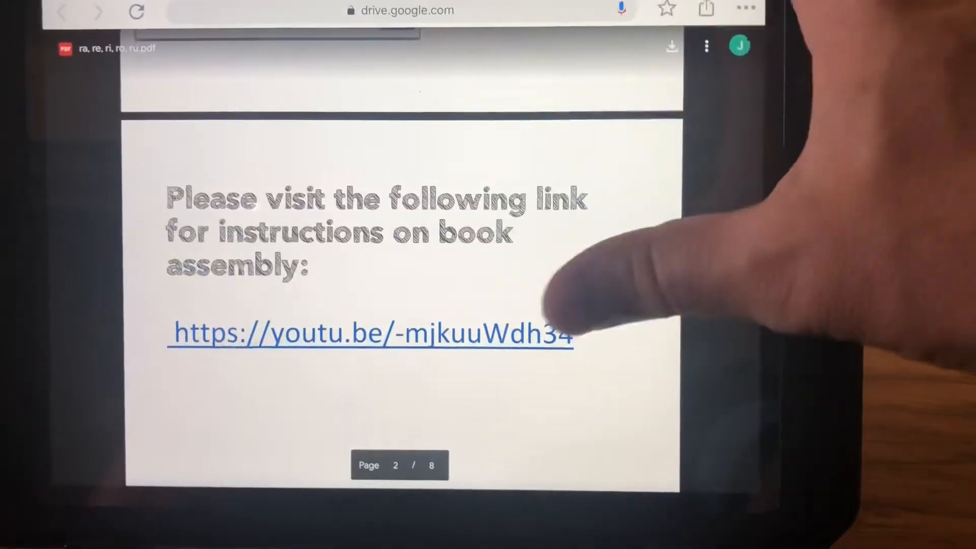
Read through ra, re, ri, ro, ru.pdf in Drive and return to the Mavin.Cloud tab
scroll("down", 3)
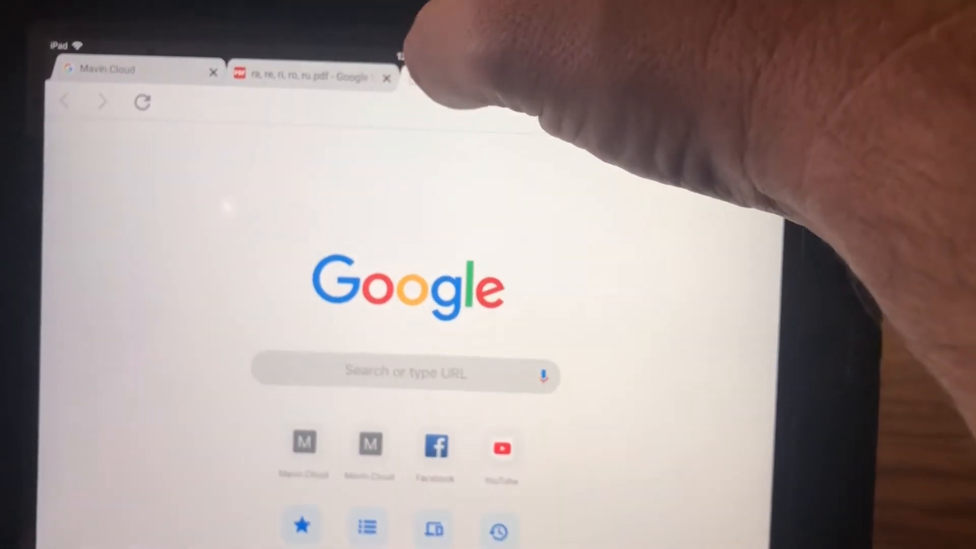
left_click(388, 78)
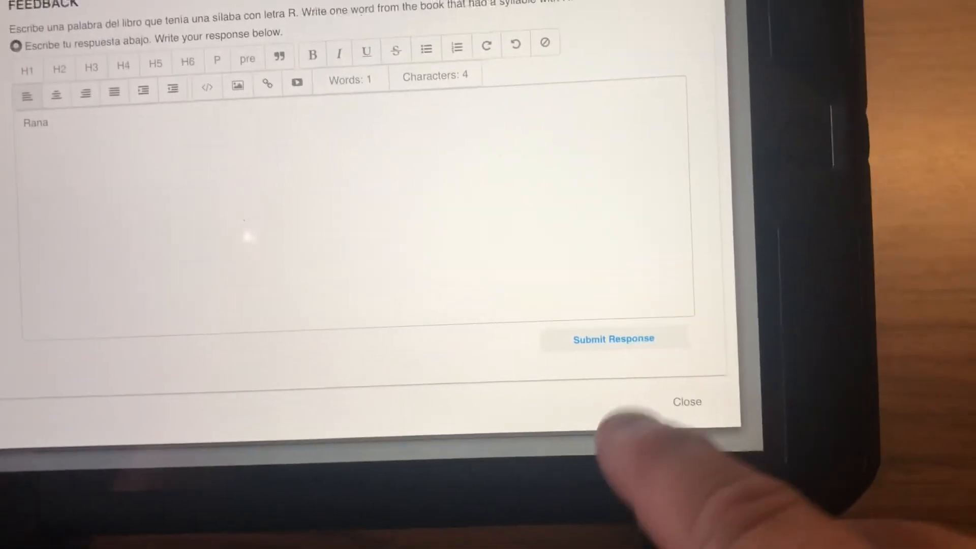
Submit 'Rana' as the written feedback response with rabo, toro and ruso checked
left_click(612, 339)
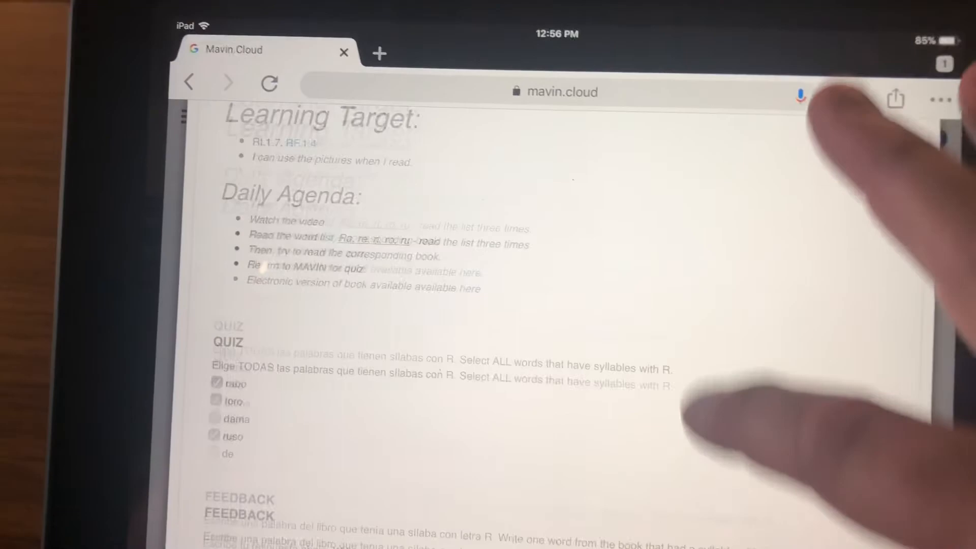
scroll("up", 3)
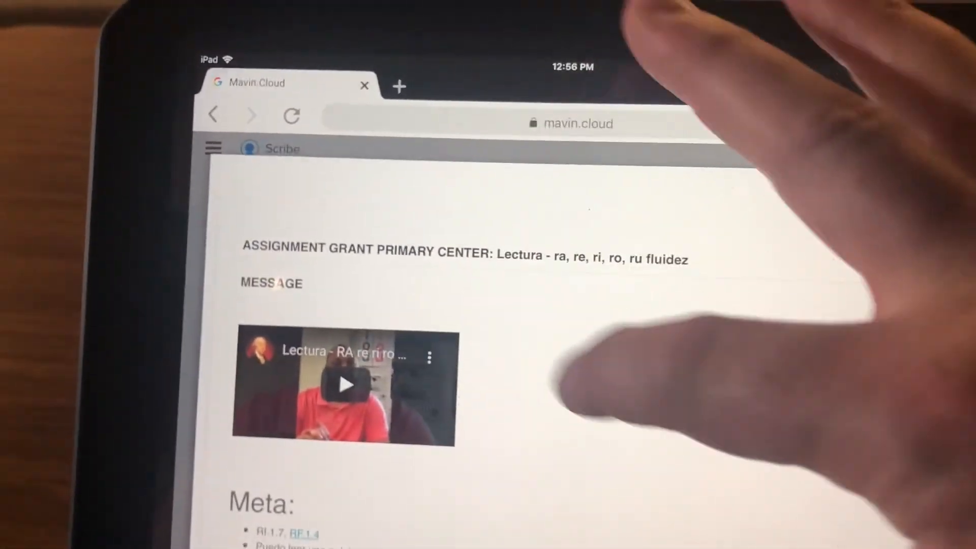
scroll("down", 3)
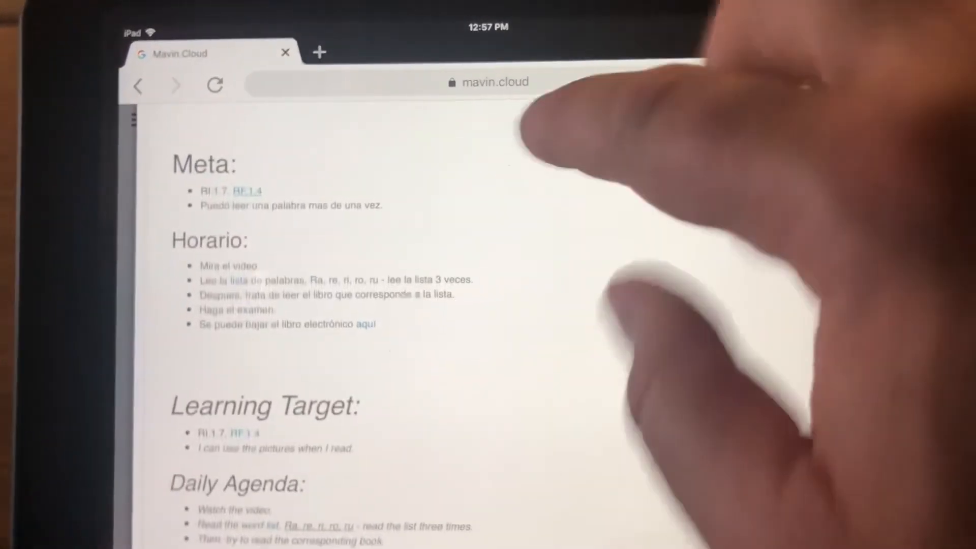
scroll("down", 3)
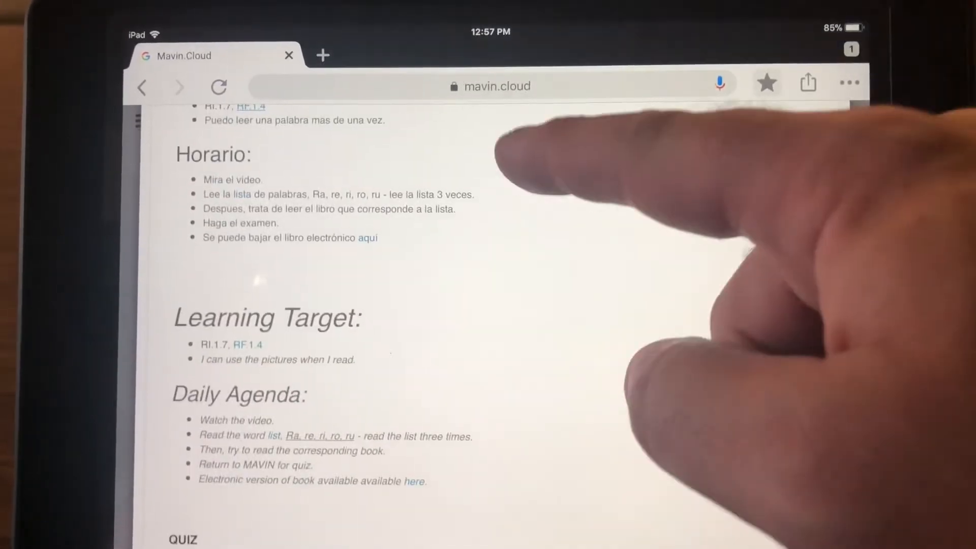
scroll("down", 3)
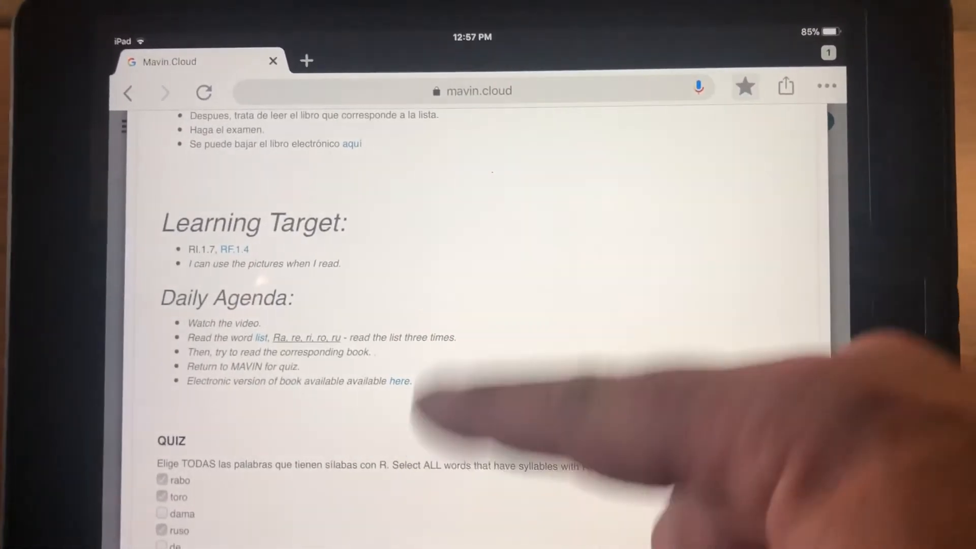
scroll("up", 3)
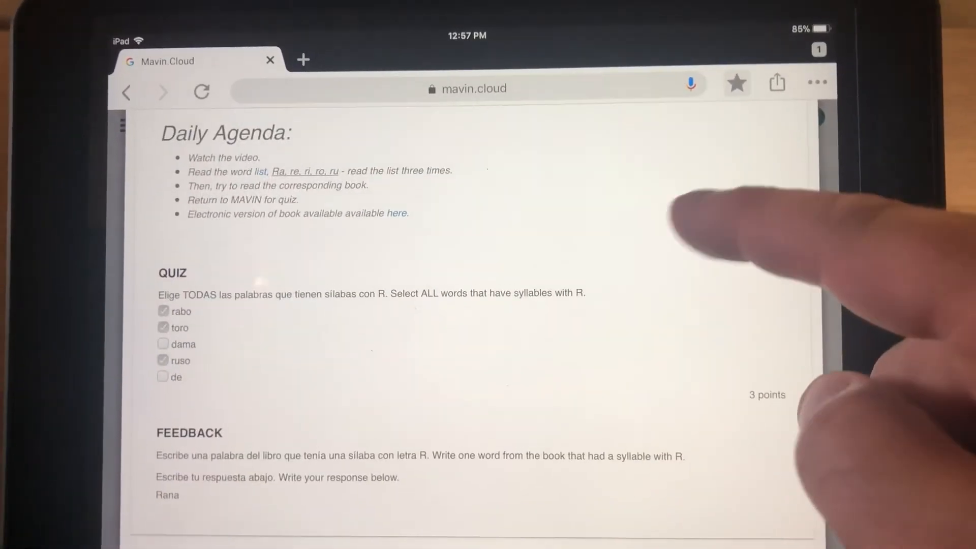